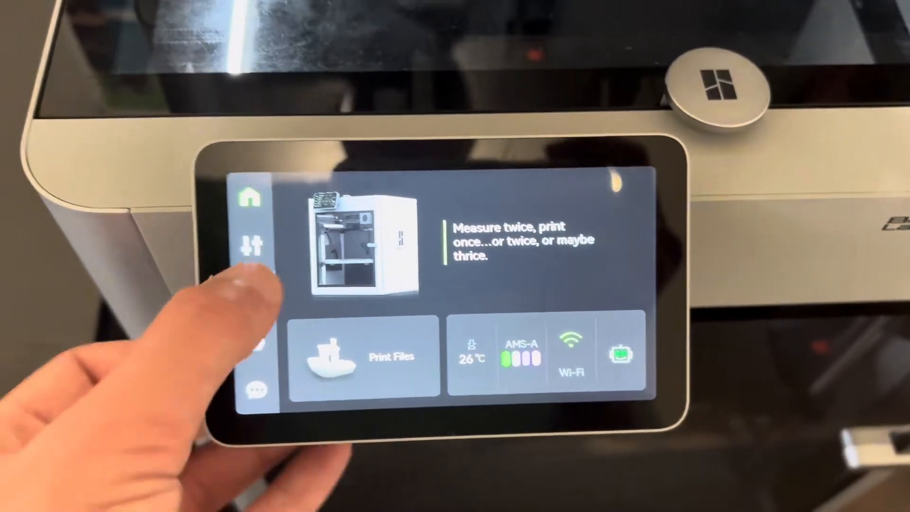
Switch from the home screen to the filament page via the left sidebar icon.
left_click(251, 247)
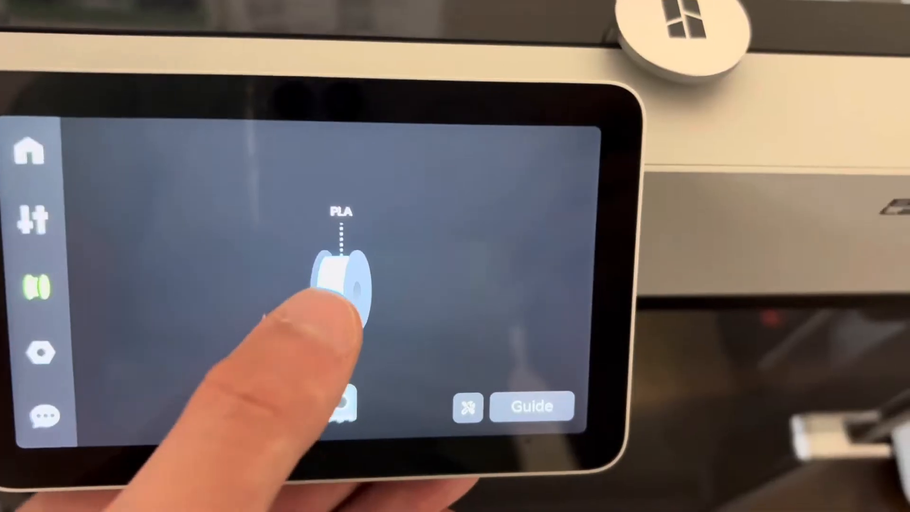
Select the external PLA spool and start loading its filament, beginning with nozzle heating.
left_click(339, 285)
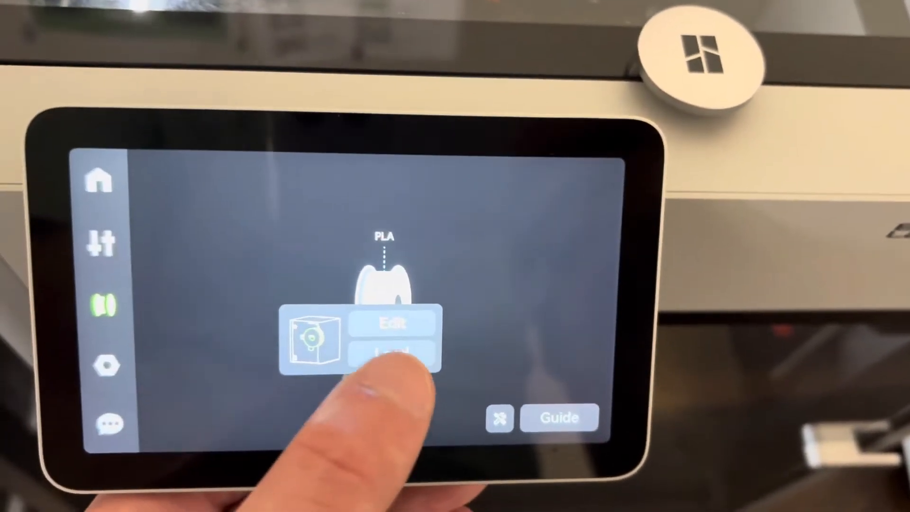
left_click(392, 353)
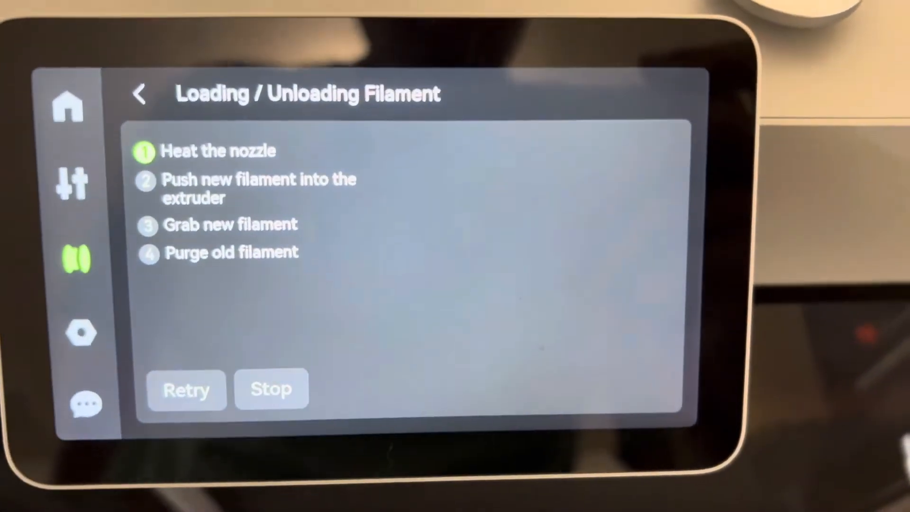